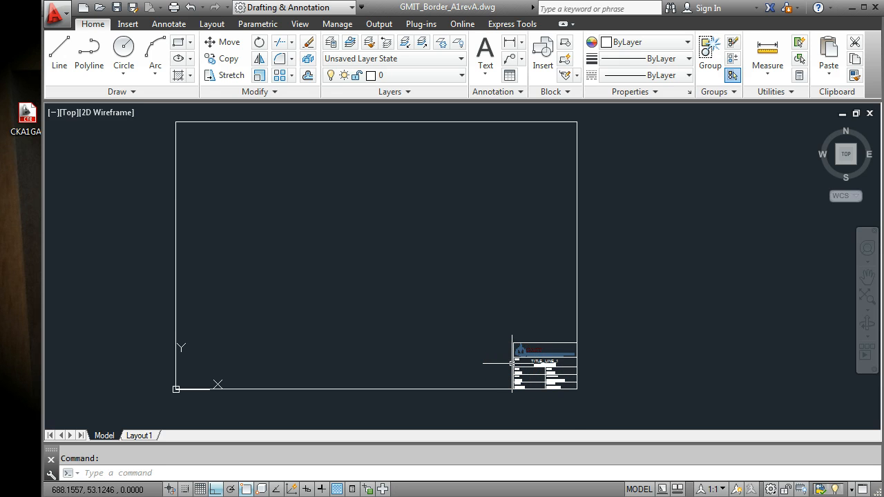
{"action": "mouse_move", "coordinate": [605, 389]}
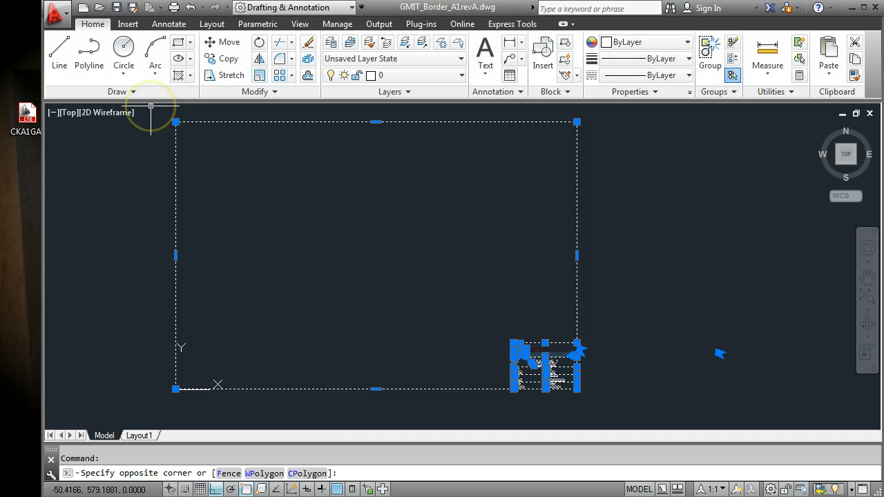
Copy the selected A1 border and title block to the clipboard with a base point
{"action": "right_click", "coordinate": [514, 359]}
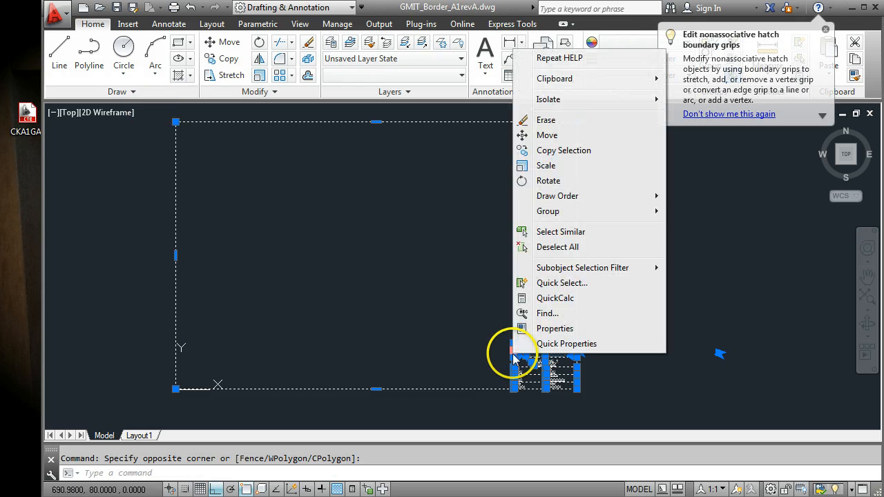
{"action": "mouse_move", "coordinate": [574, 78]}
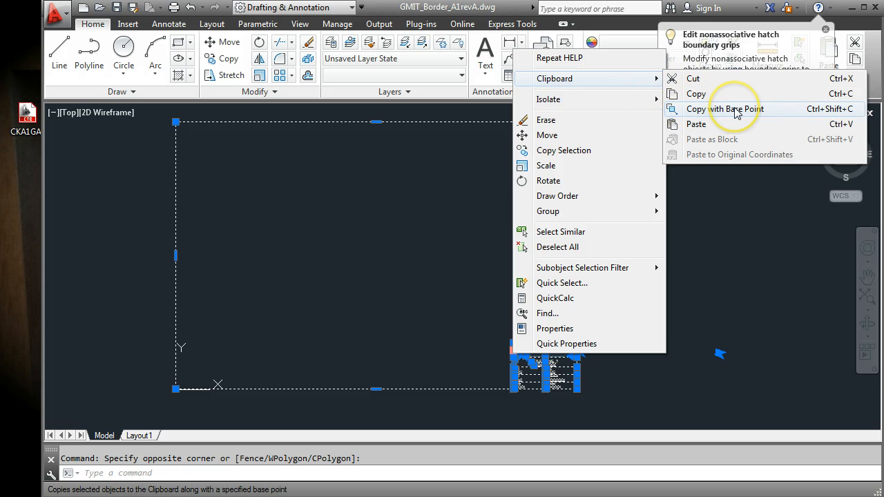
{"action": "left_click", "coordinate": [726, 108]}
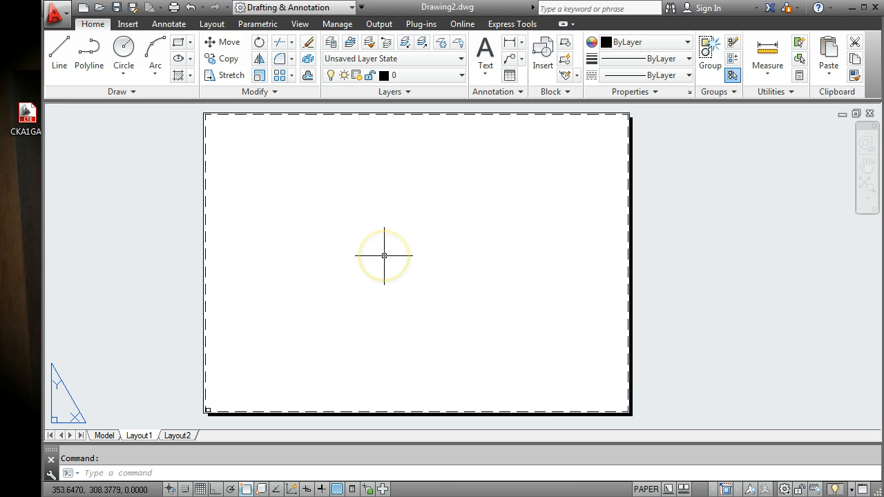
Paste the copied border into Layout1 as a single block at the sheet corner
{"action": "right_click", "coordinate": [384, 255]}
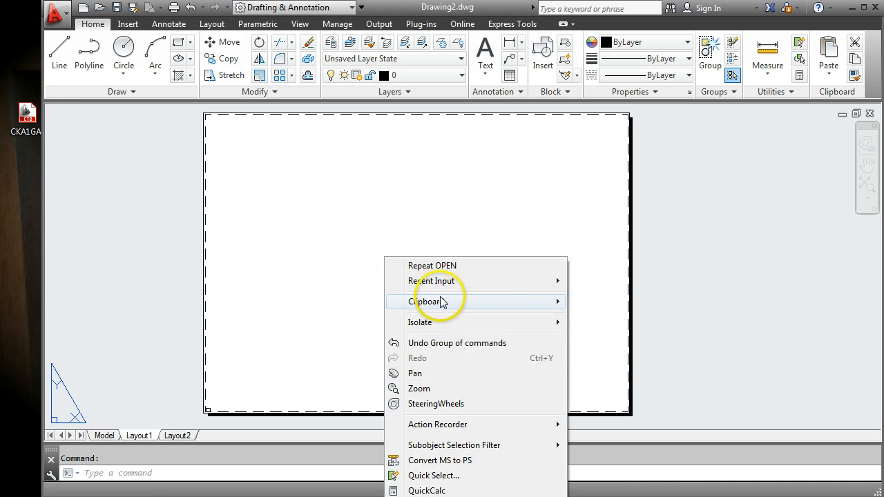
{"action": "mouse_move", "coordinate": [425, 301]}
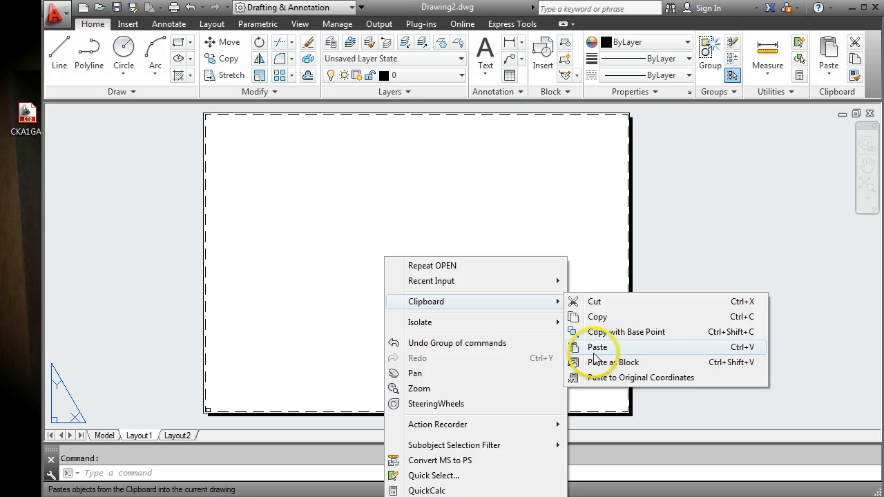
{"action": "mouse_move", "coordinate": [610, 362]}
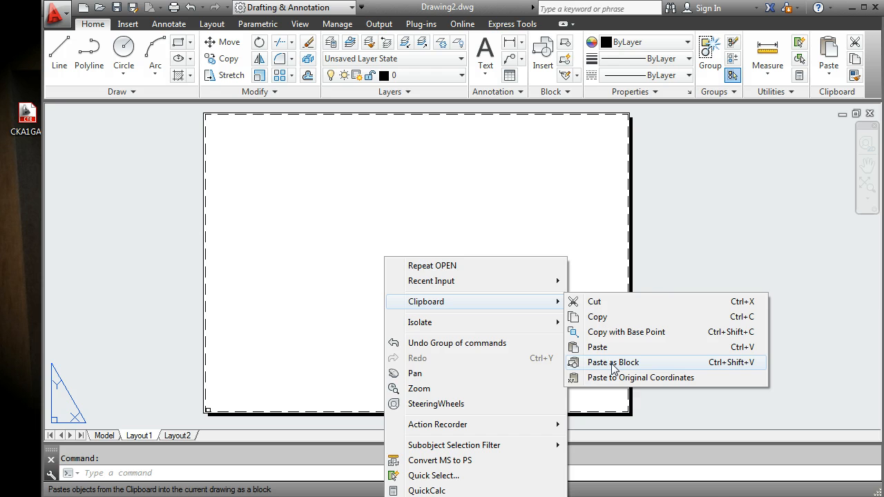
{"action": "left_click", "coordinate": [613, 362]}
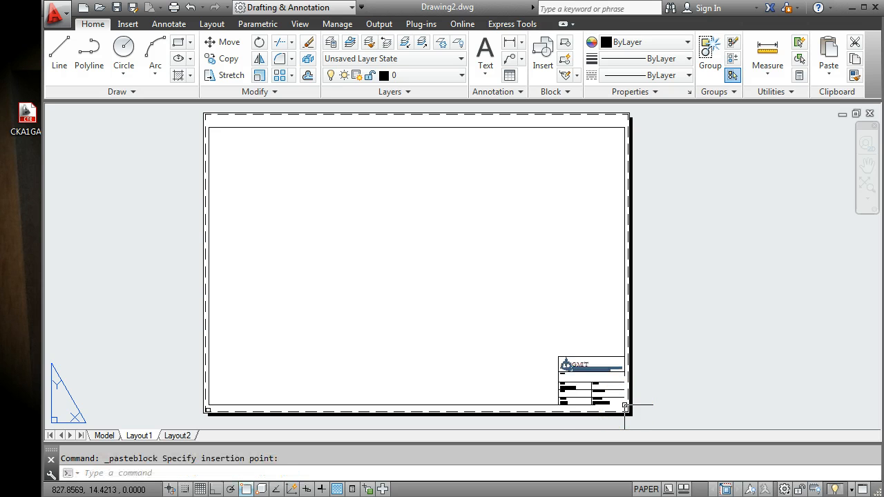
{"action": "mouse_move", "coordinate": [493, 364]}
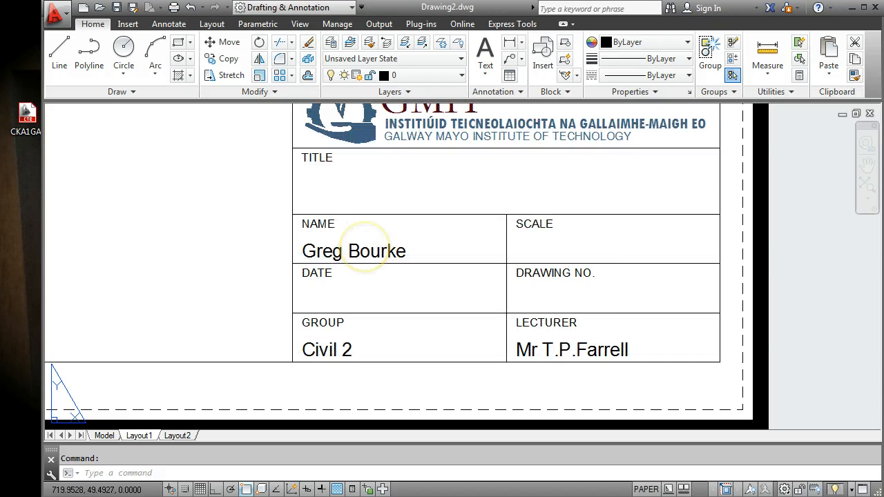
{"action": "double_click", "coordinate": [353, 252]}
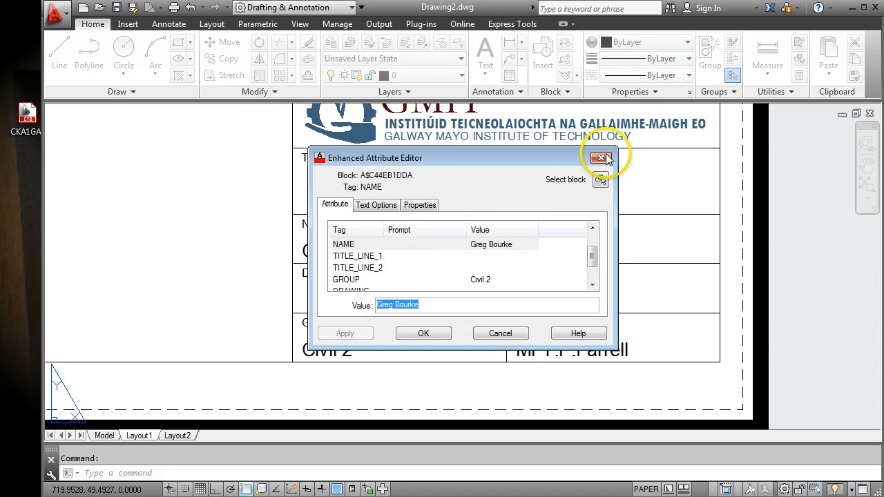
{"action": "left_click", "coordinate": [600, 157]}
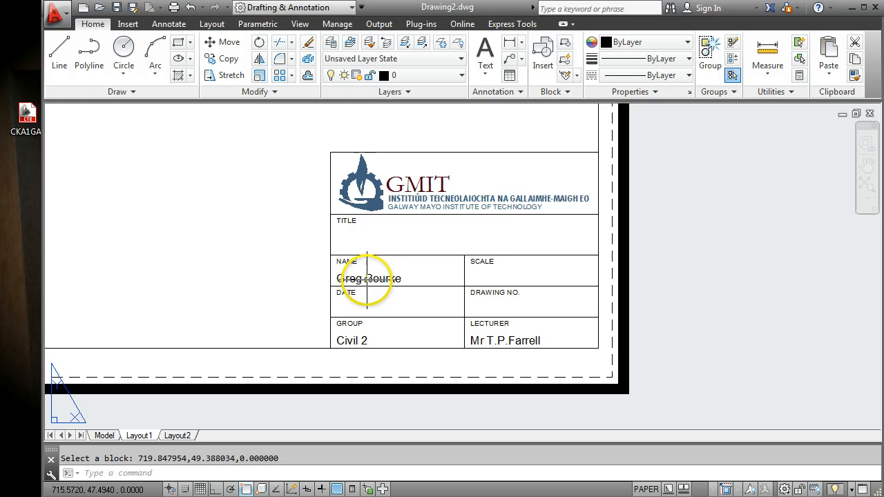
Set the title block's NAME attribute to John Sm... in the Enhanced Attribute Editor
{"action": "double_click", "coordinate": [366, 279]}
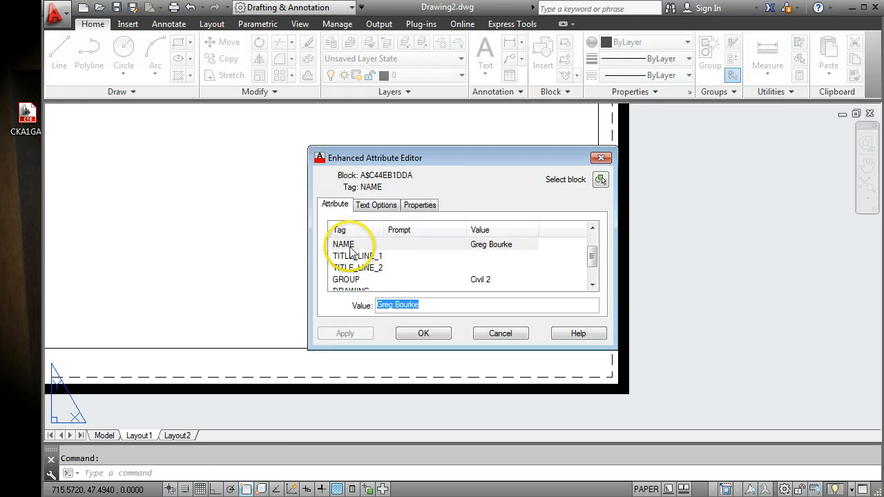
{"action": "left_click", "coordinate": [343, 243]}
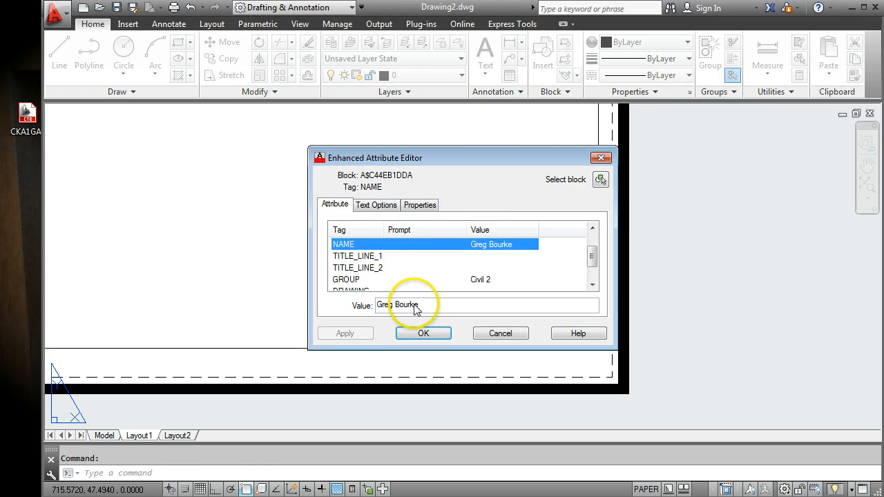
{"action": "triple_click", "coordinate": [415, 305]}
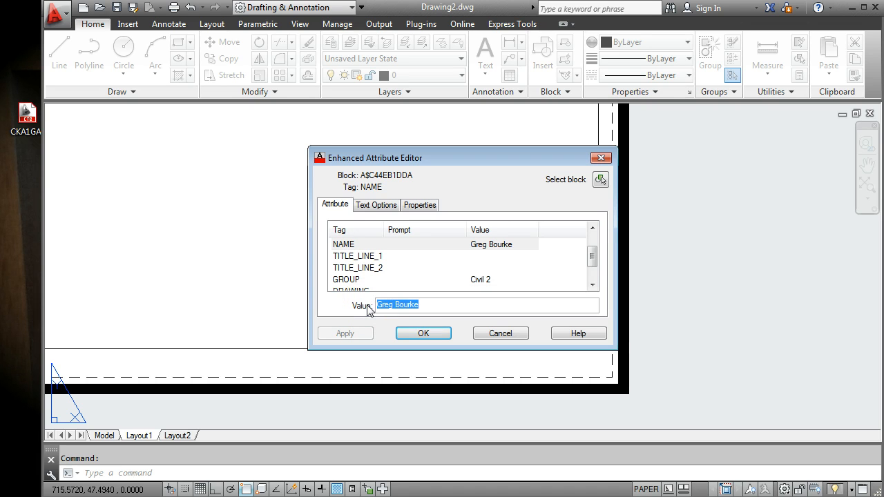
{"action": "type", "text": "J"}
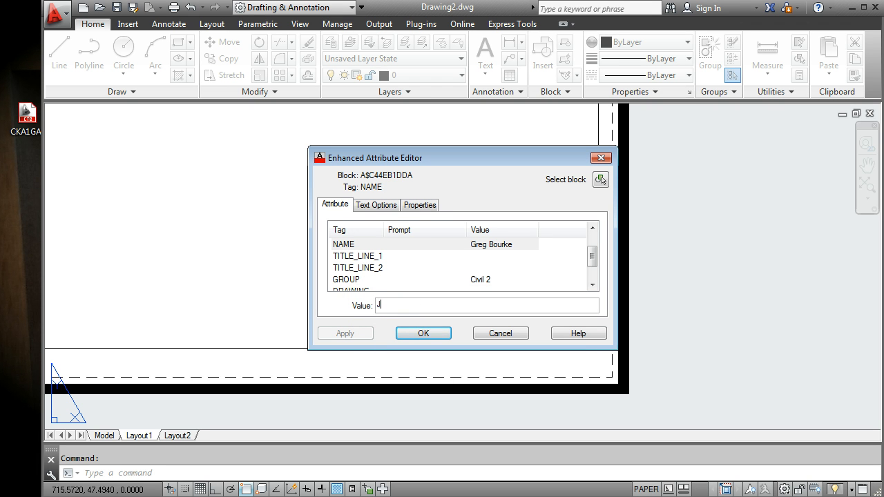
{"action": "type", "text": "ohn Smith"}
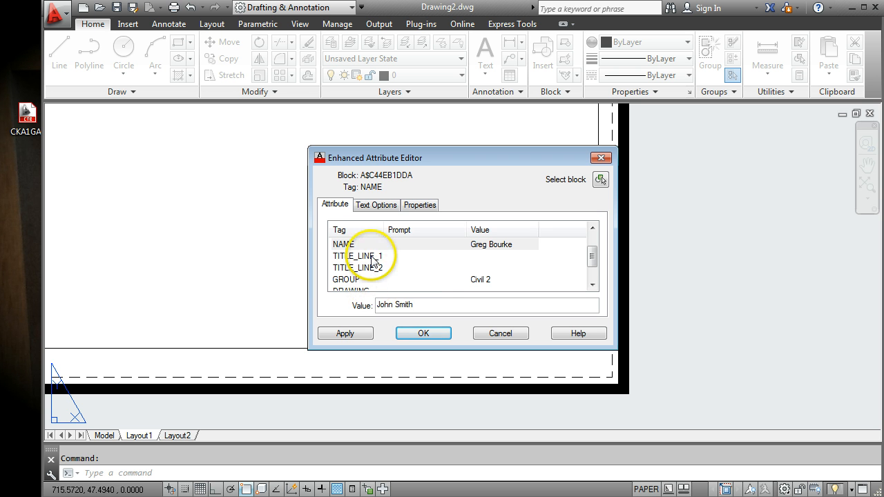
Set TITLE_LINE_1 to 'End of Year Project' and apply it
{"action": "left_click", "coordinate": [357, 255]}
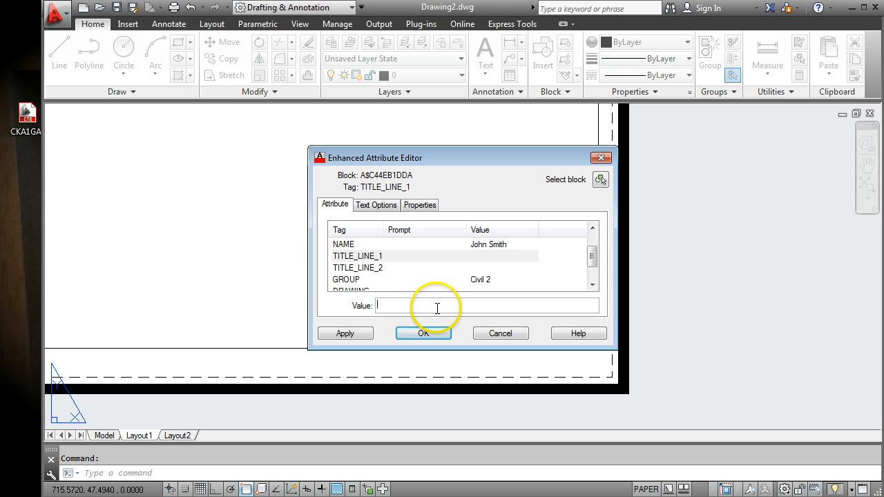
{"action": "type", "text": "E"}
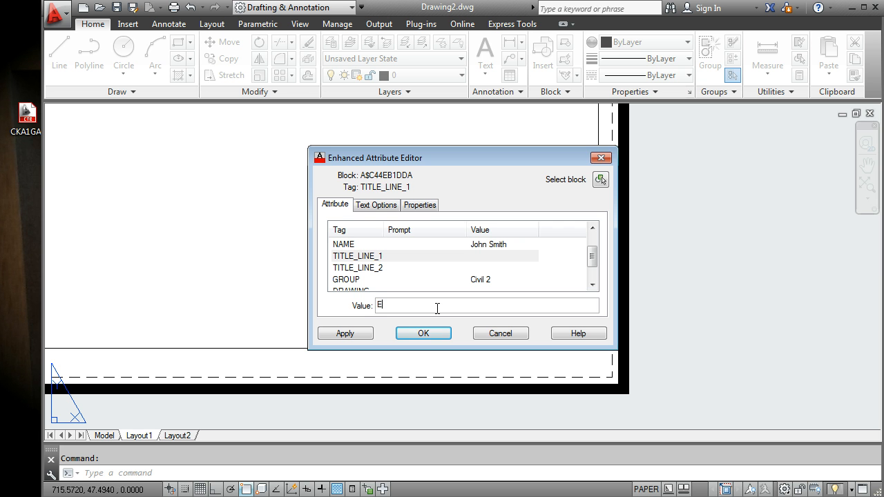
{"action": "type", "text": "nd of Year"}
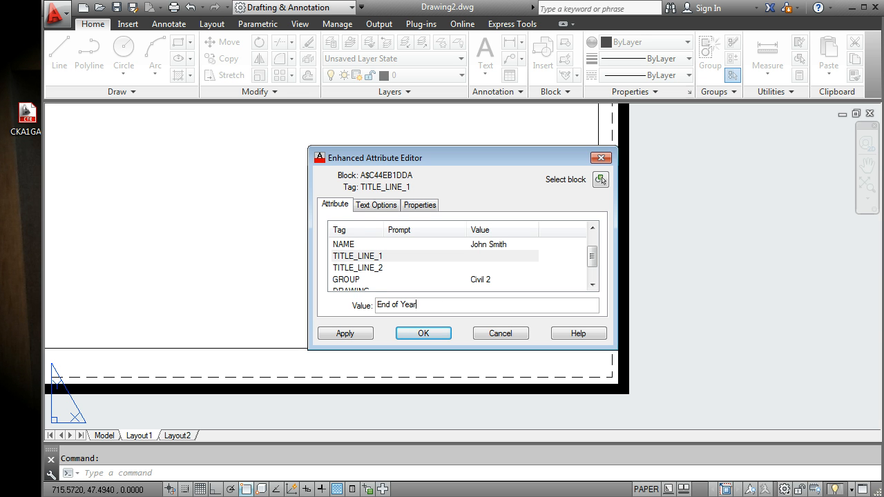
{"action": "type", "text": "Project"}
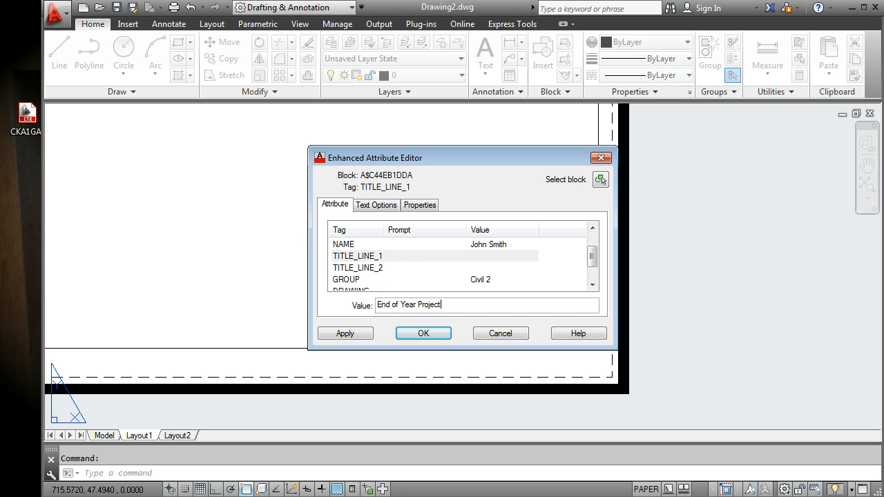
{"action": "left_click", "coordinate": [345, 333]}
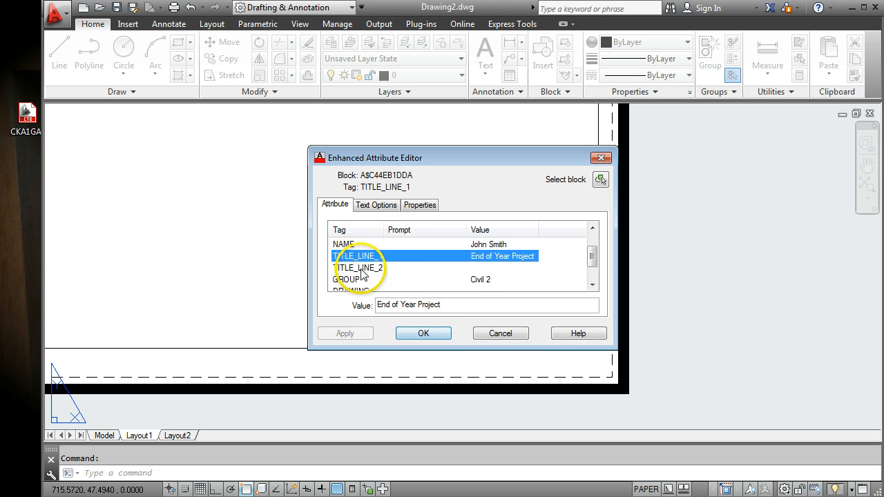
Set TITLE_LINE_2 to 'House Plans', apply it, and move on to the GROUP attribute
{"action": "left_click", "coordinate": [358, 268]}
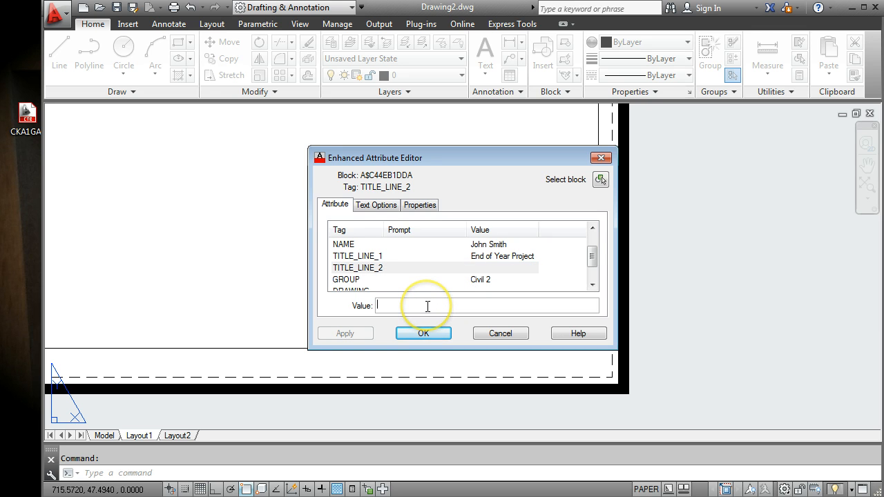
{"action": "type", "text": "House Plans"}
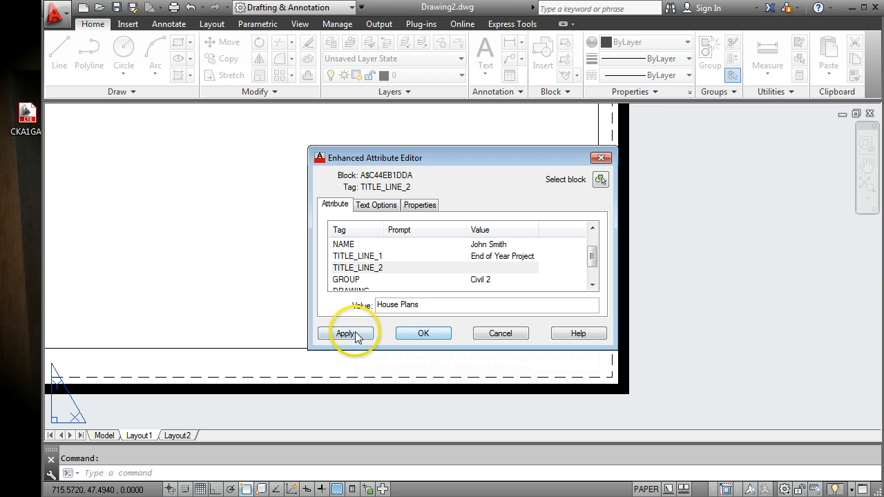
{"action": "left_click", "coordinate": [346, 333]}
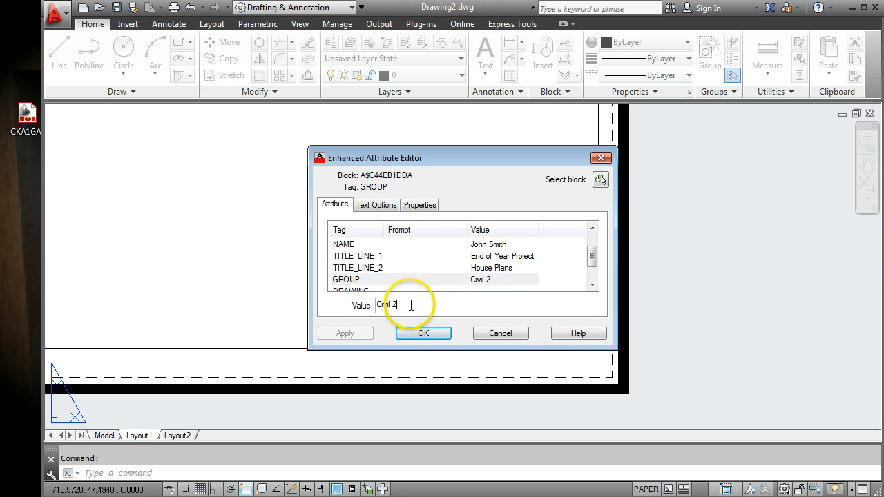
{"action": "left_click", "coordinate": [422, 332]}
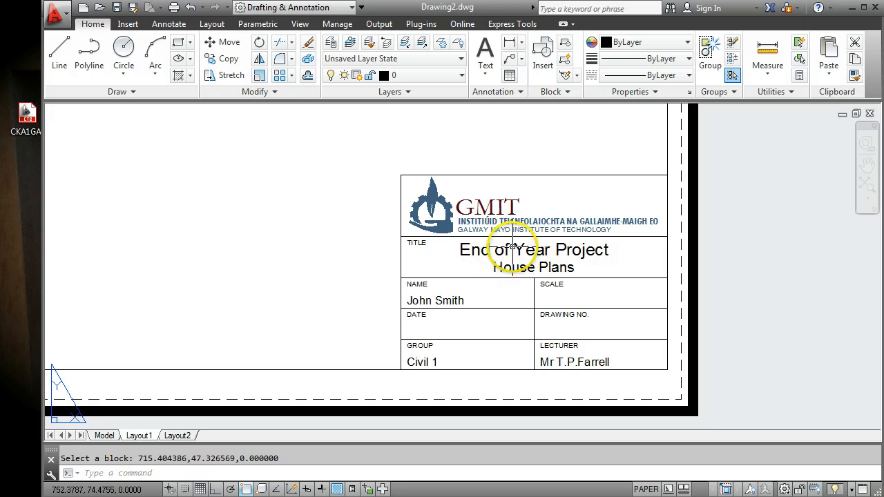
{"action": "mouse_move", "coordinate": [563, 246]}
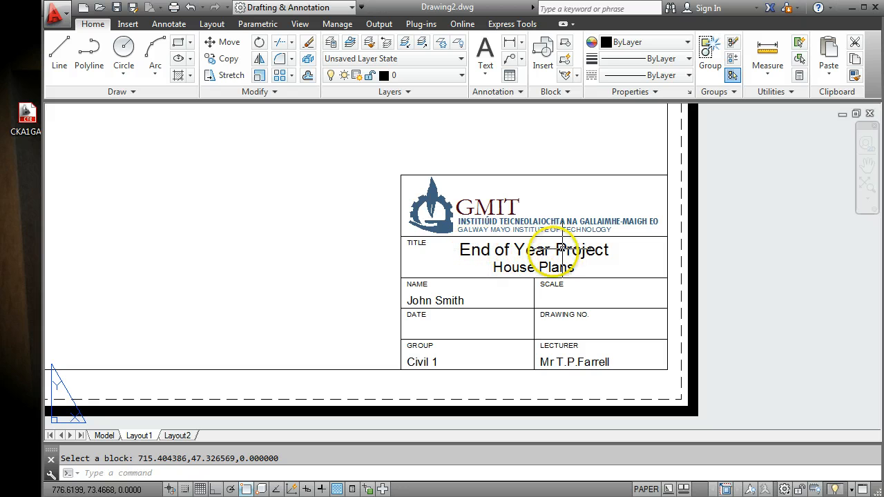
{"action": "mouse_move", "coordinate": [435, 309]}
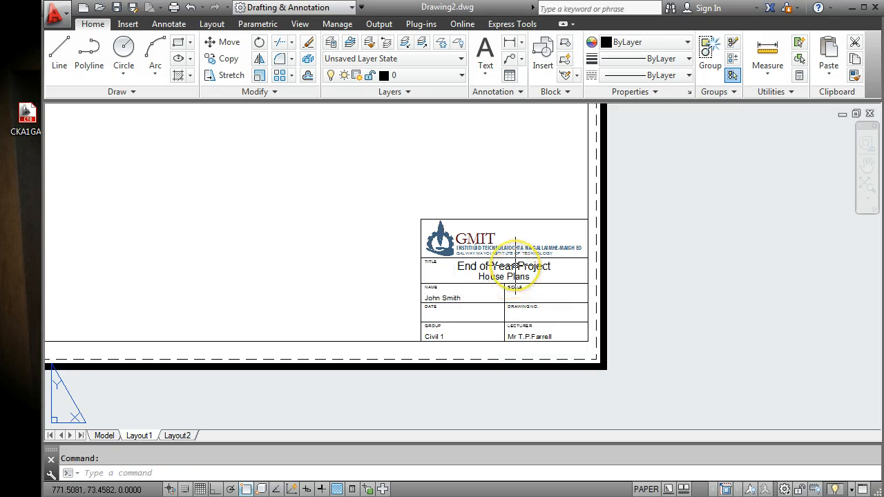
{"action": "double_click", "coordinate": [504, 265]}
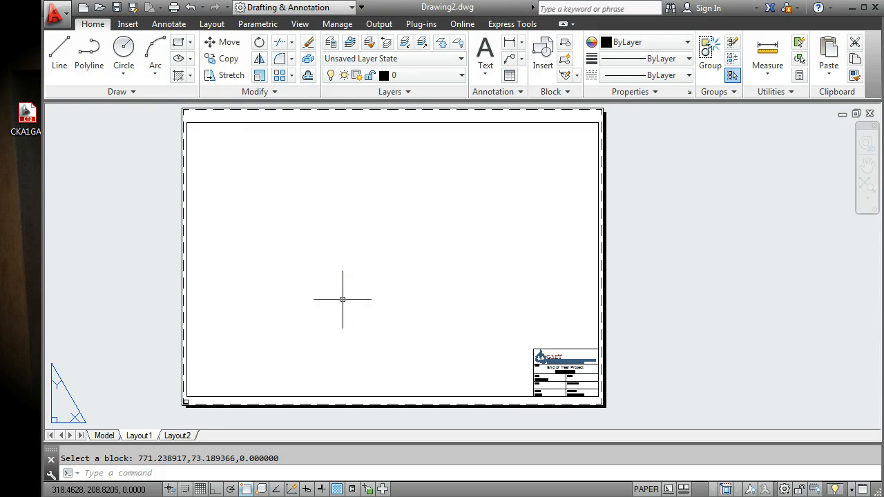
{"action": "mouse_move", "coordinate": [343, 298]}
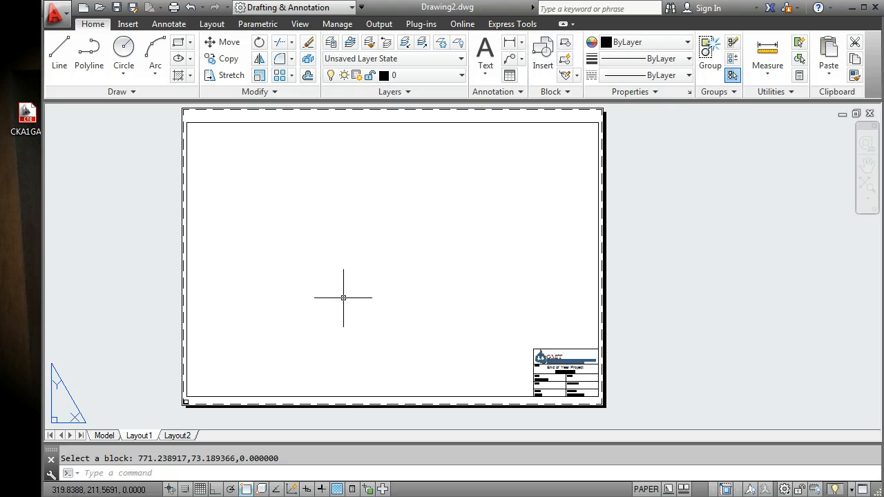
{"action": "left_click", "coordinate": [342, 297]}
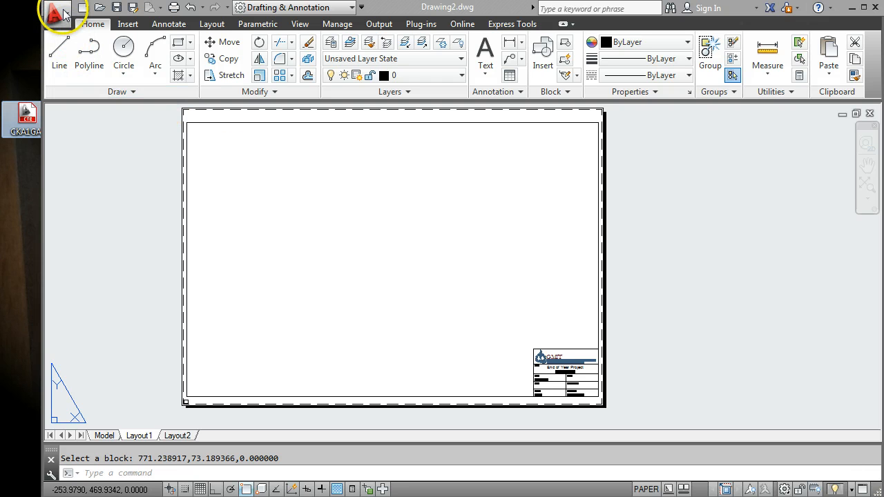
Open the Plot Styles folder via Print > Manage Plot Styles
{"action": "left_click", "coordinate": [58, 8]}
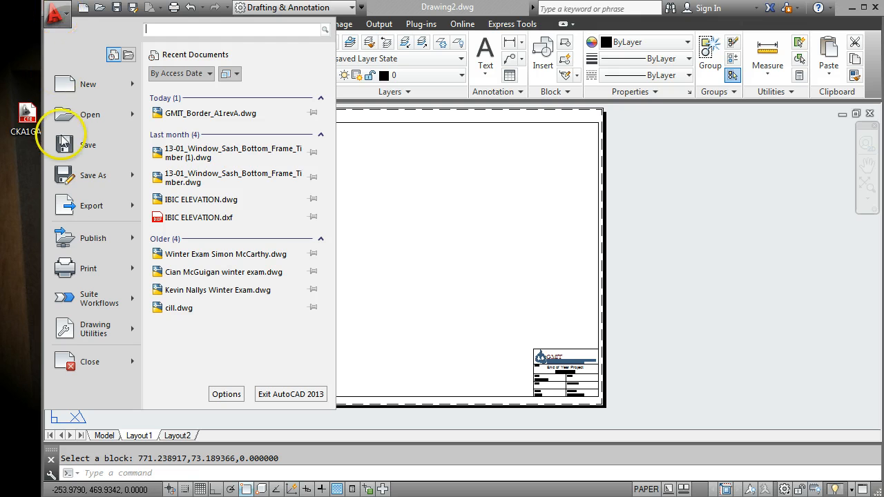
{"action": "left_click", "coordinate": [89, 268]}
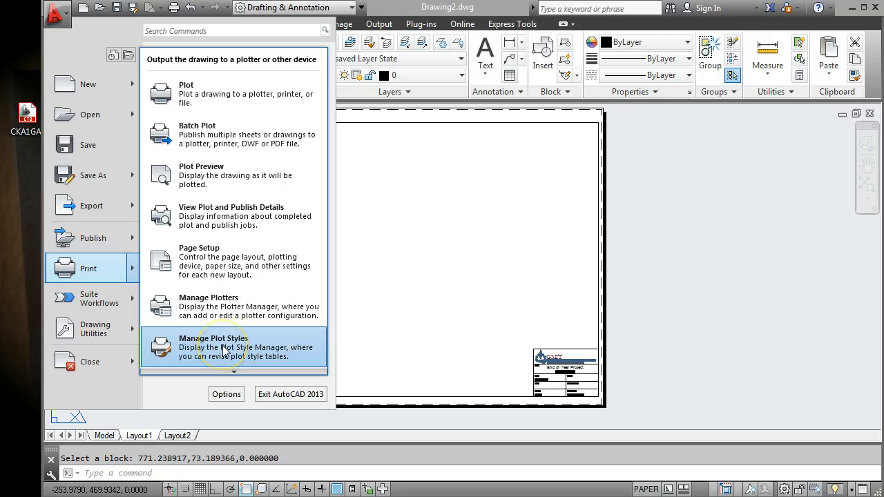
{"action": "left_click", "coordinate": [214, 347]}
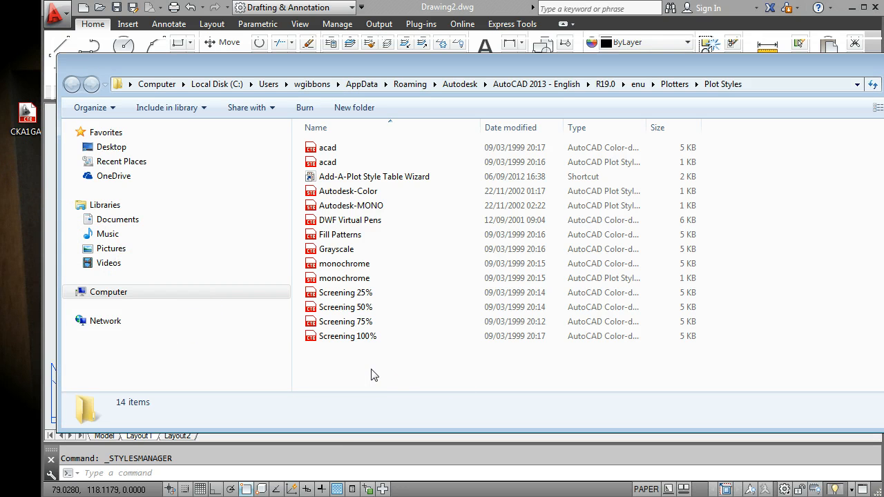
Paste the CKA1GAs.ctb plot style table into the Plot Styles folder
{"action": "left_click", "coordinate": [354, 220]}
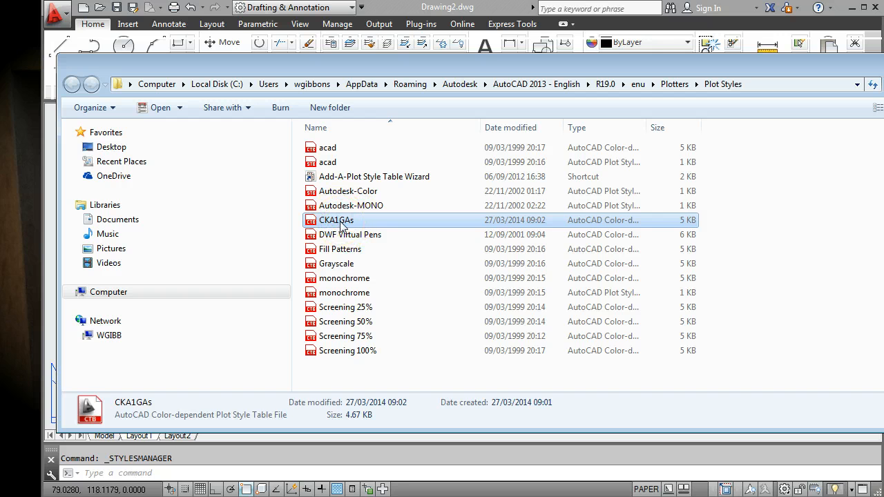
{"action": "mouse_move", "coordinate": [337, 220]}
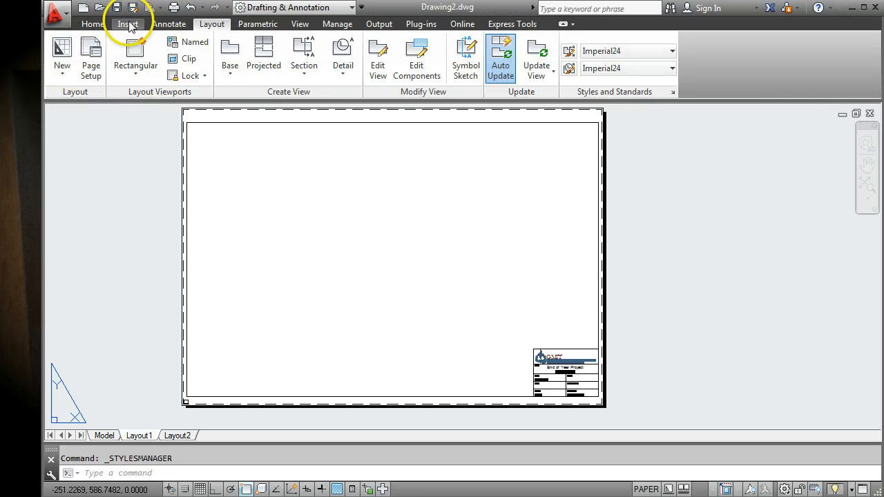
Open the Page Setup Manager and modify the Layout1 page setup
{"action": "left_click", "coordinate": [56, 12]}
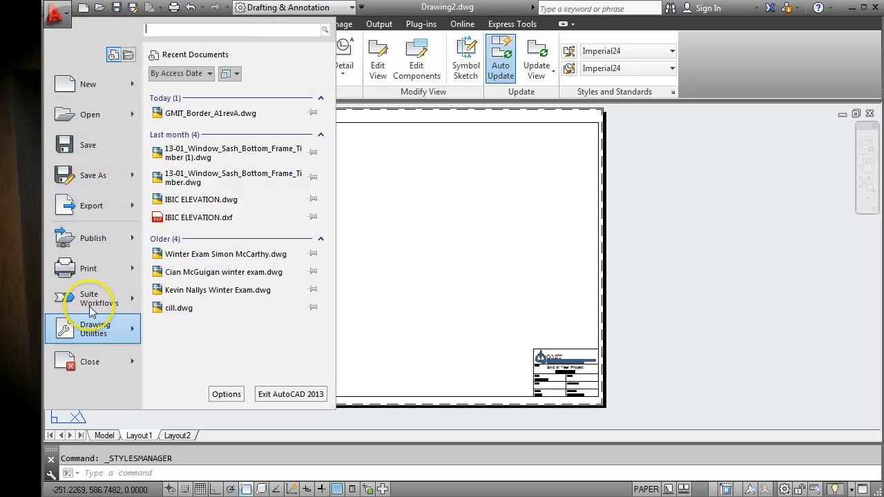
{"action": "left_click", "coordinate": [89, 268]}
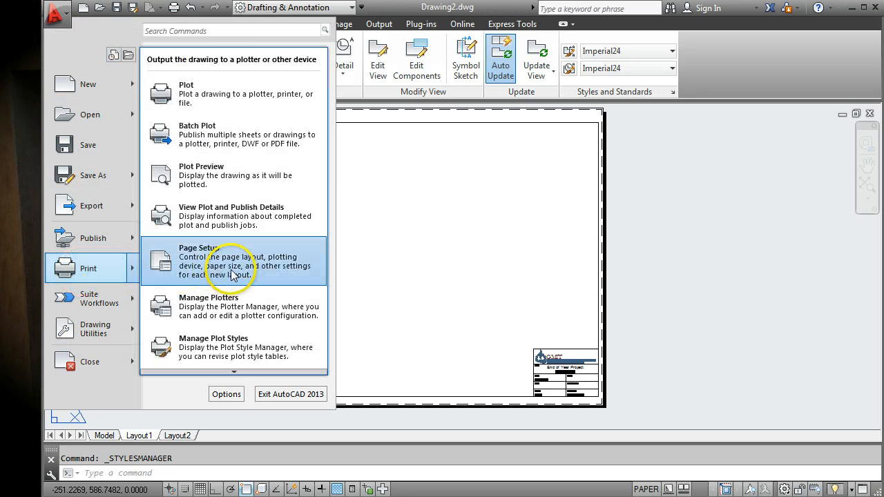
{"action": "left_click", "coordinate": [199, 257]}
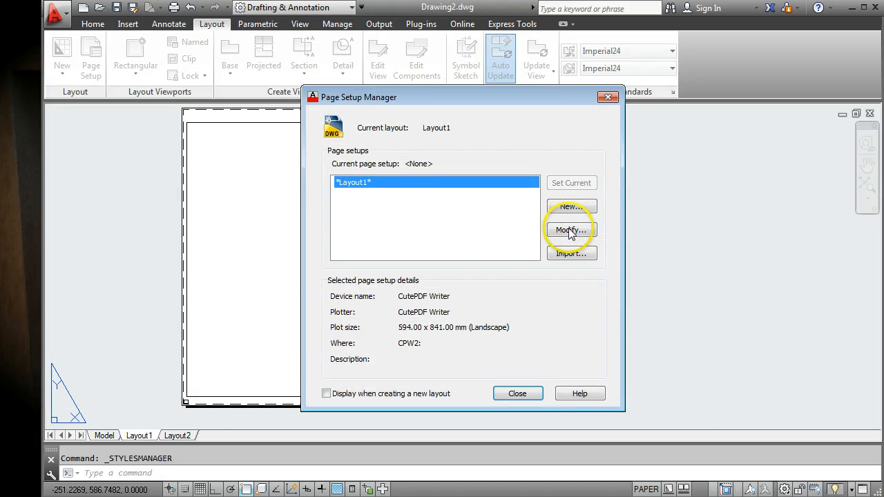
{"action": "left_click", "coordinate": [572, 230]}
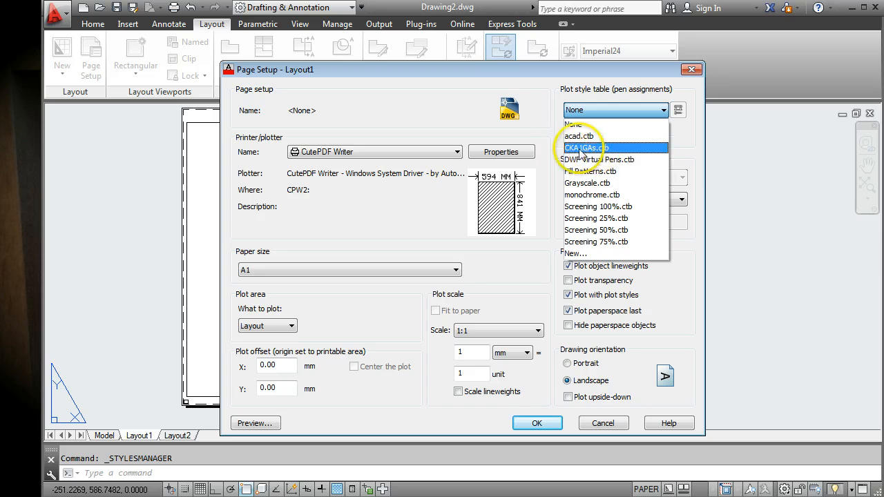
Assign CKA1GAs.ctb as Layout1's plot style table
{"action": "left_click", "coordinate": [583, 146]}
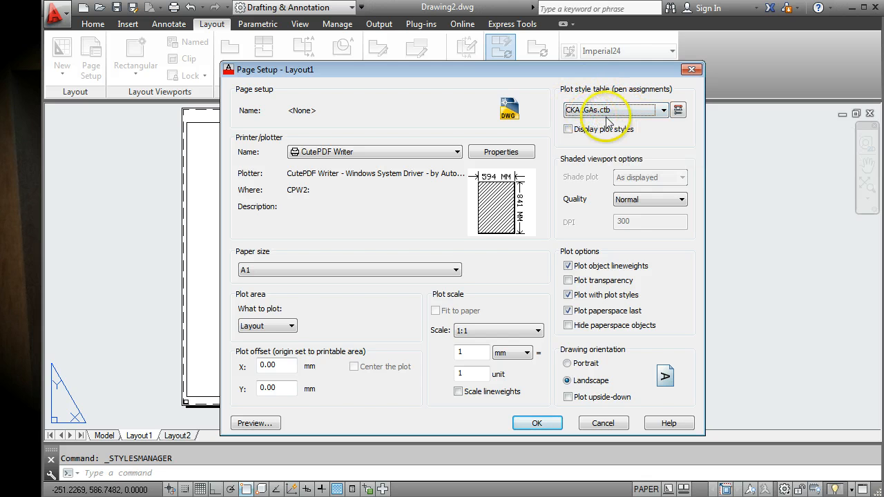
{"action": "mouse_move", "coordinate": [597, 124]}
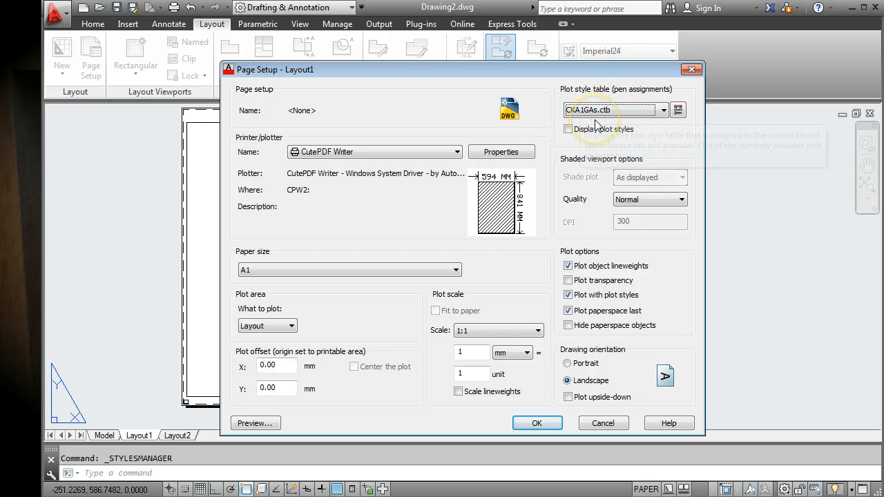